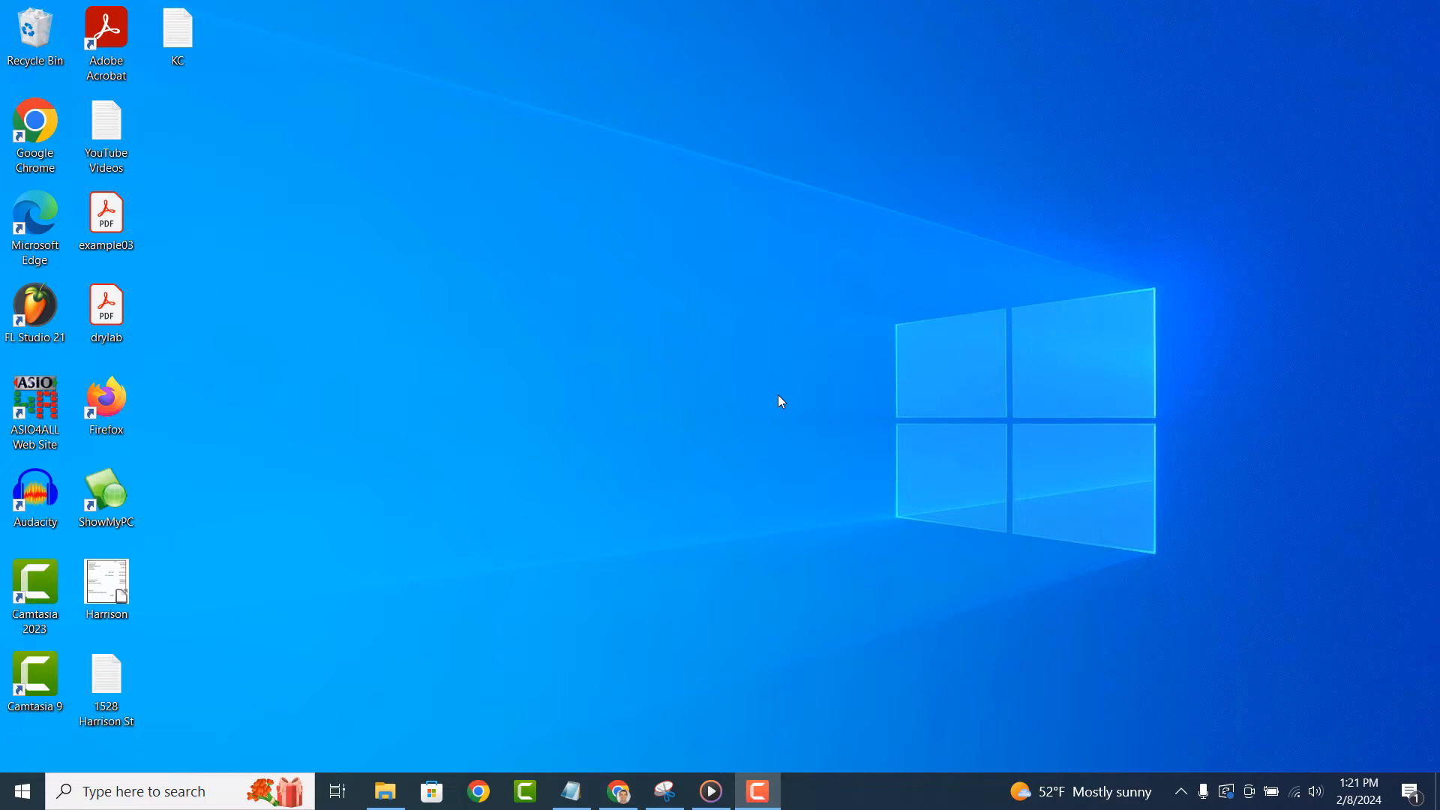
pyautogui.moveTo(465, 609)
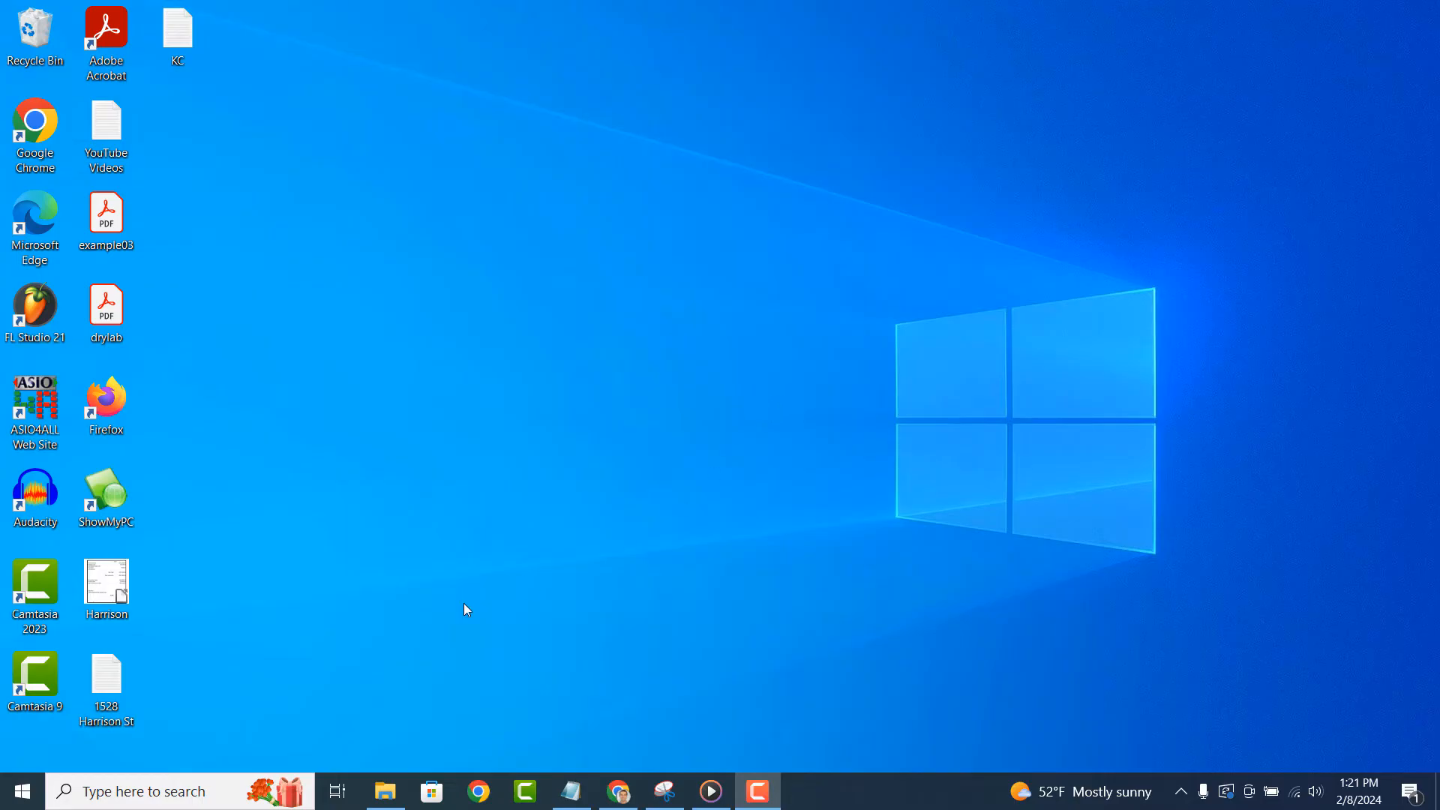
# Step: Launch Command Prompt from the Windows taskbar search for 'Command Prompt'
pyautogui.write('Command Prompt')
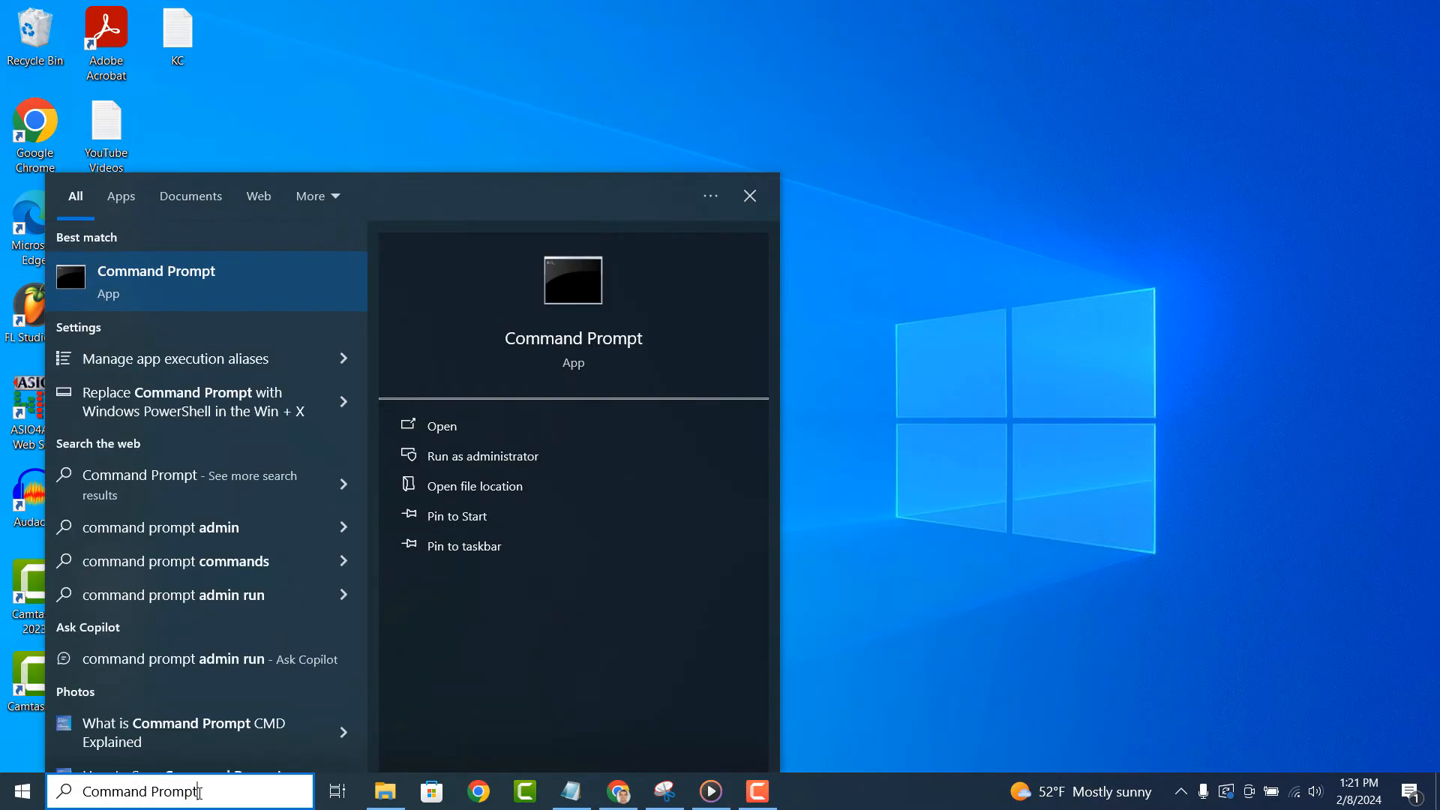
pyautogui.click(441, 424)
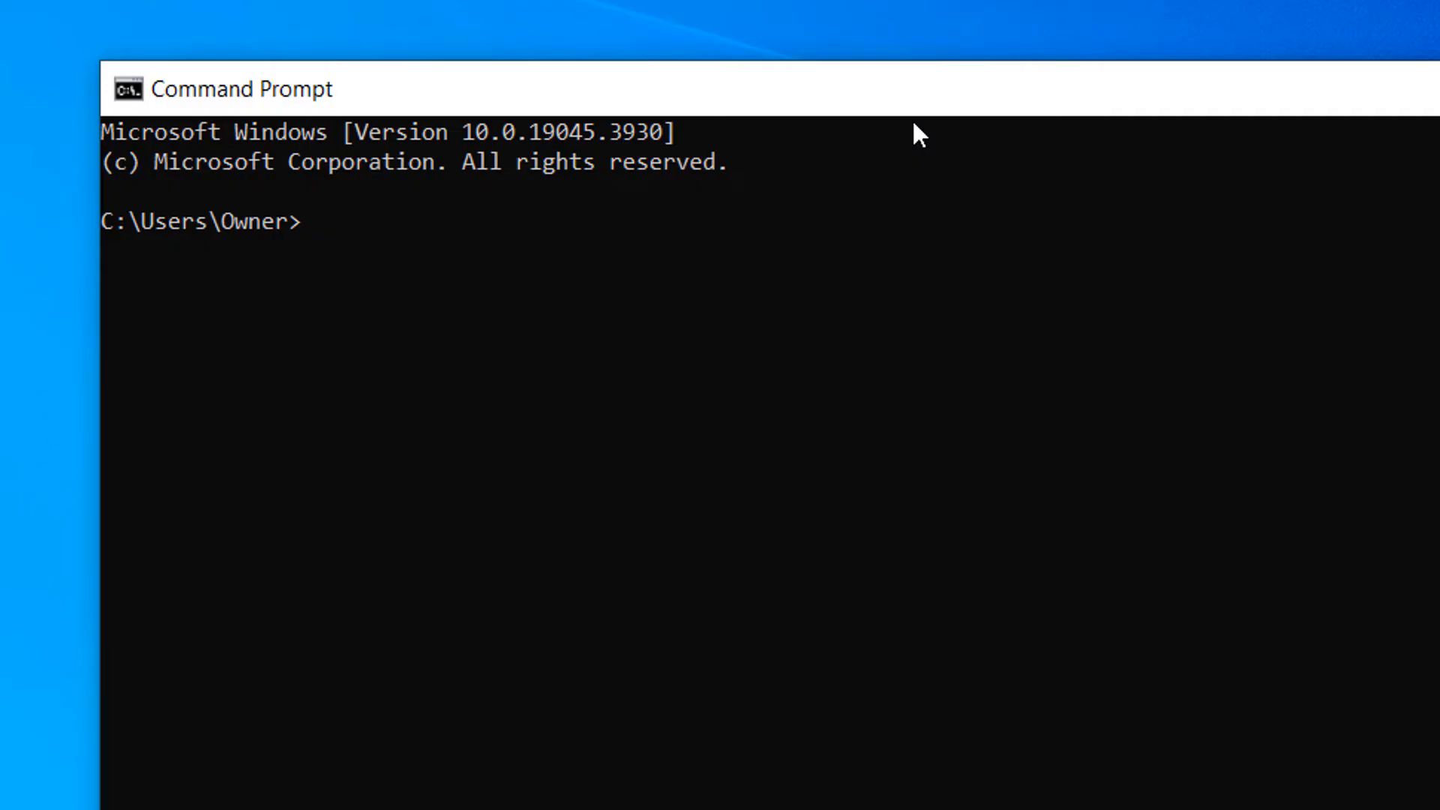
# Step: Enter the command 'wmic useraccount get name' at the prompt
pyautogui.write('wmic')
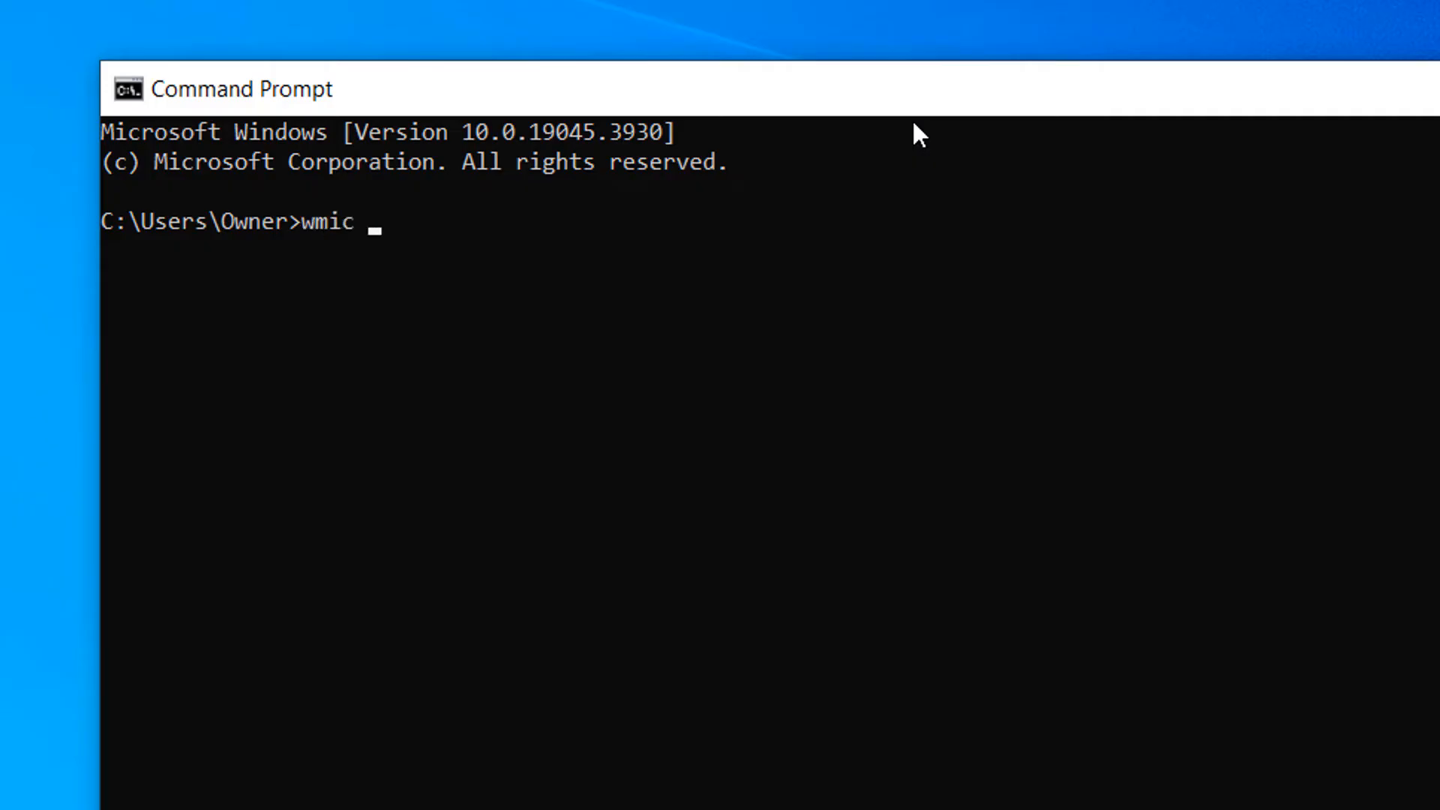
pyautogui.write('usera')
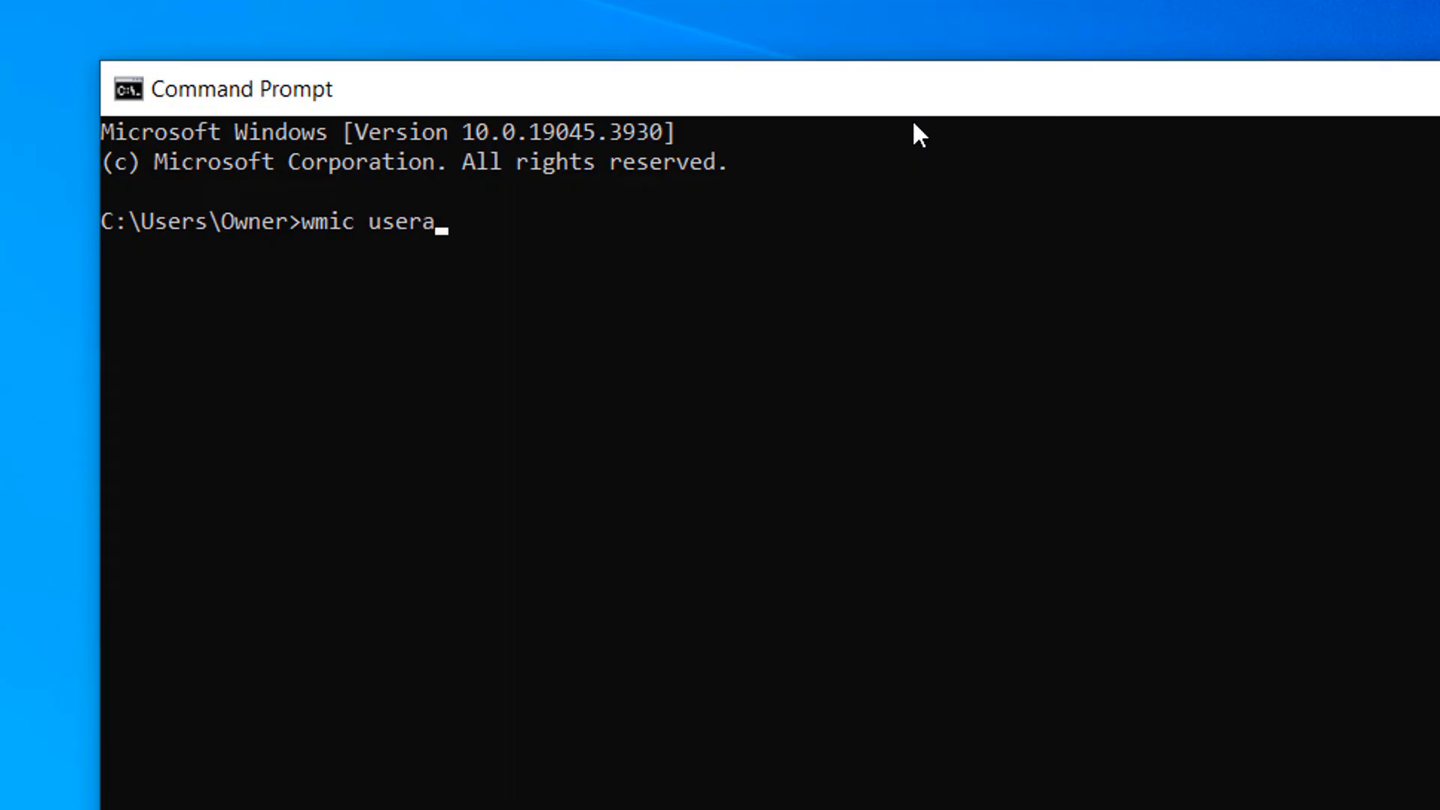
pyautogui.write('ccount get')
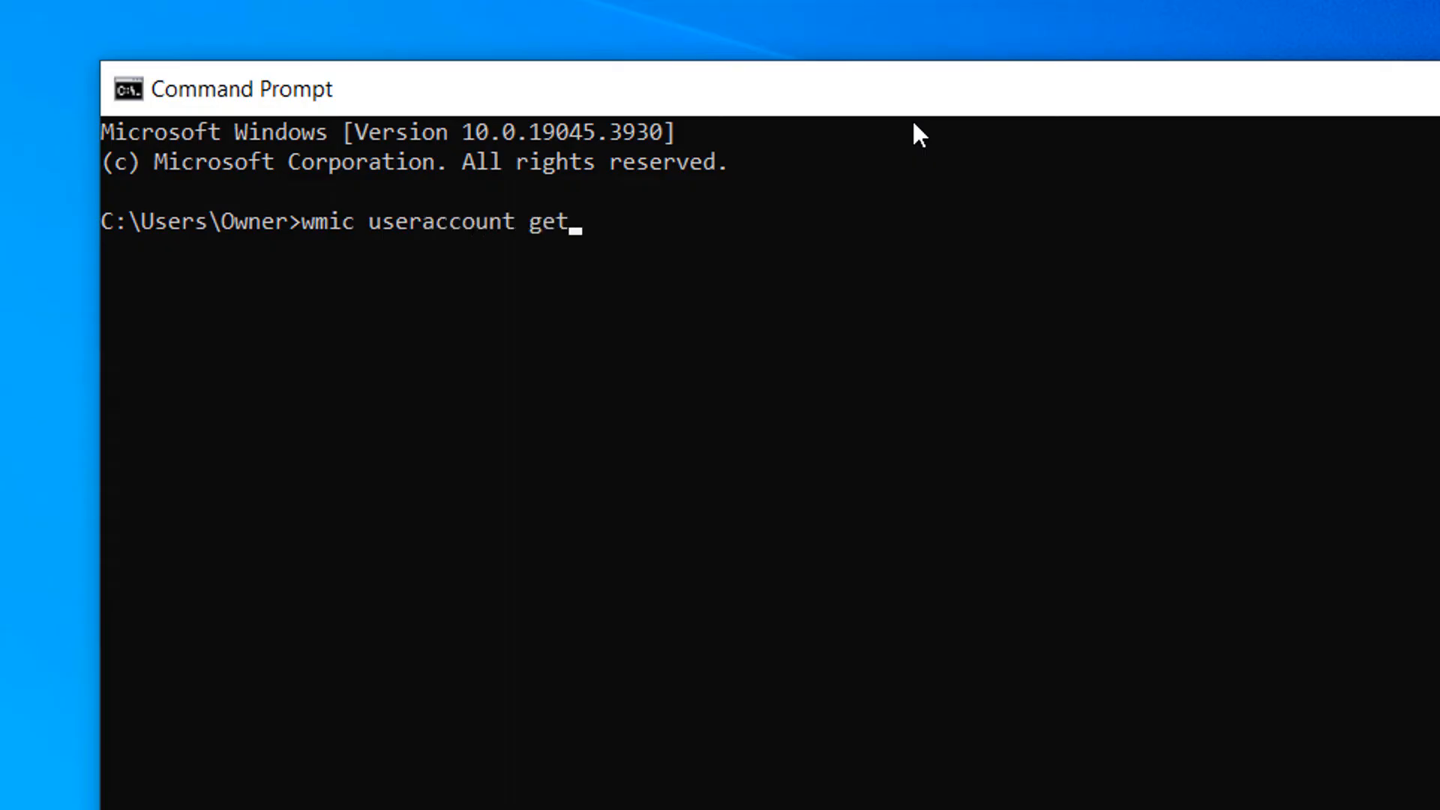
pyautogui.write('name')
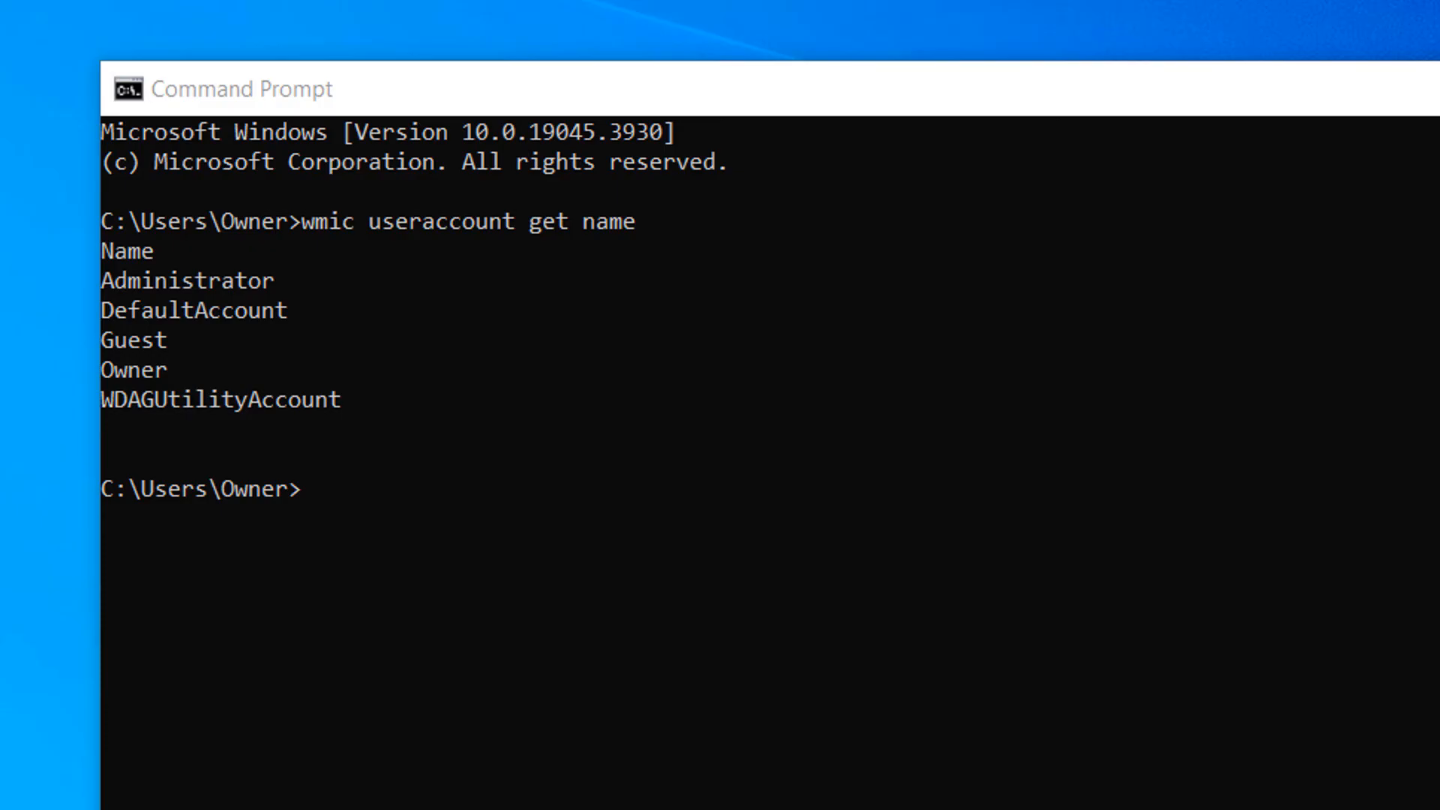
# Step: Run the command so all six Windows user account names are listed
pyautogui.click(1152, 181)
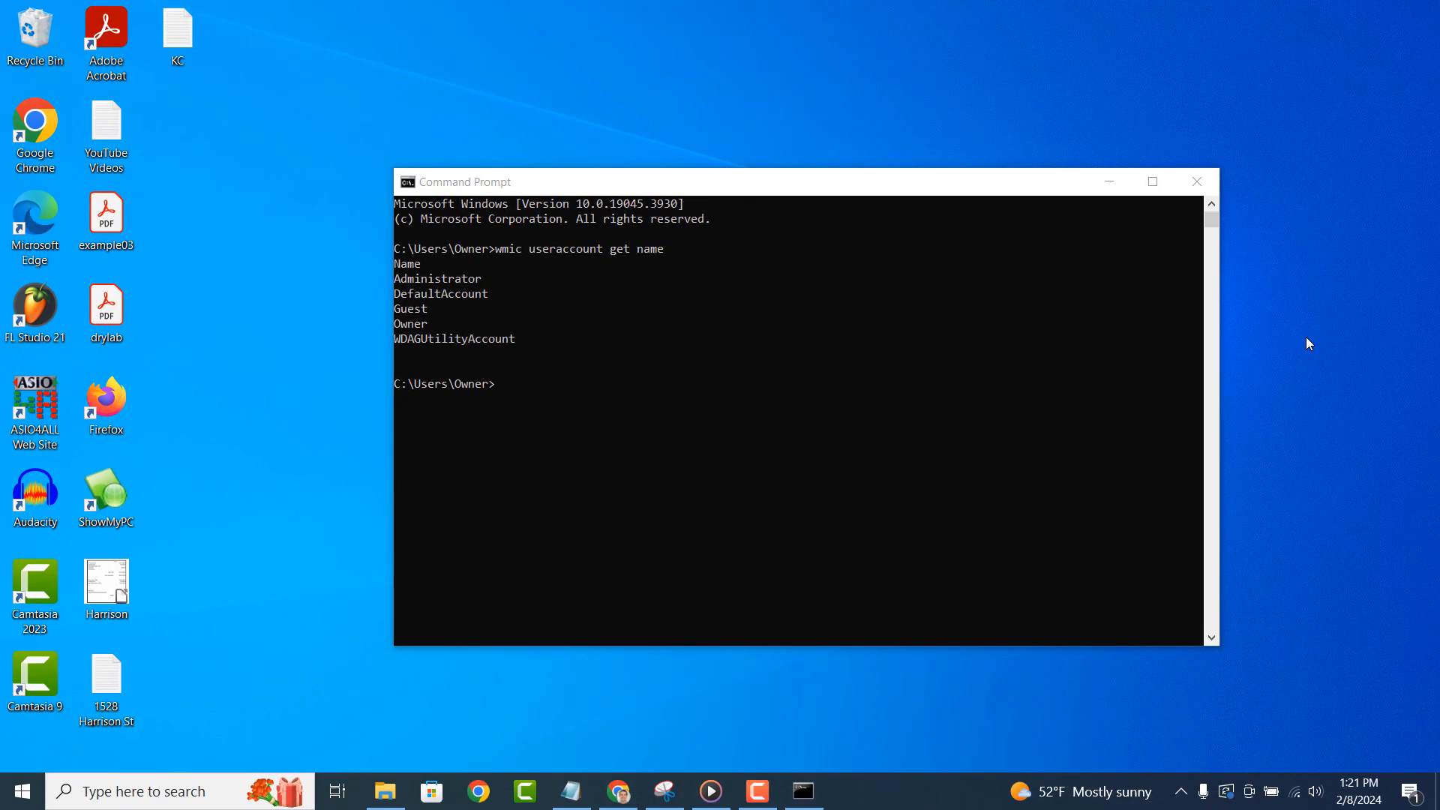